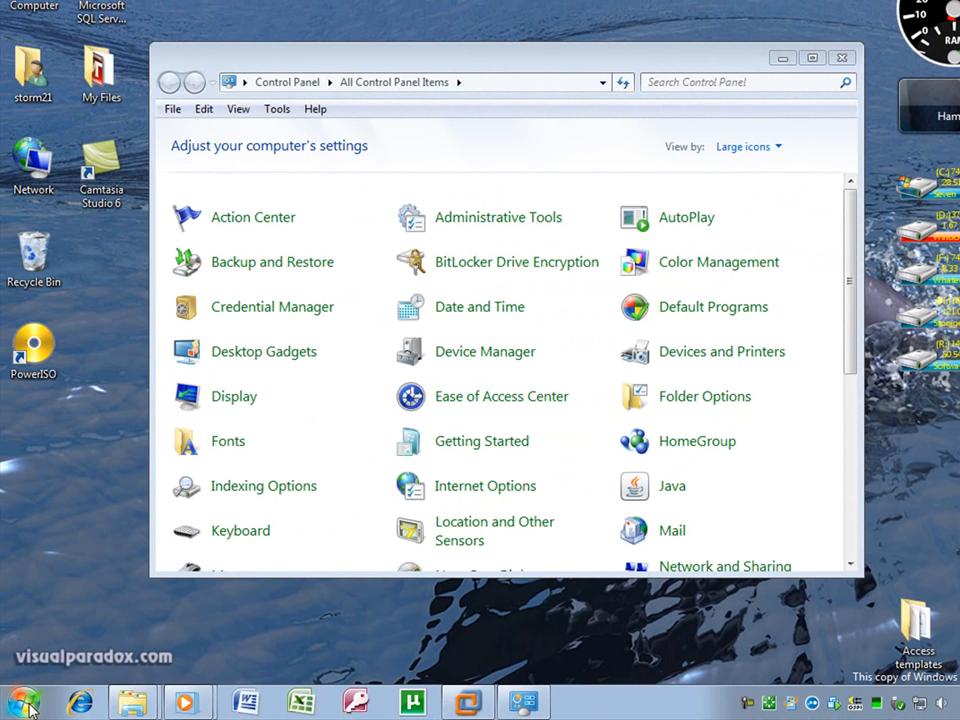
# Scroll All Control Panel Items down to User Accounts and open it
pyautogui.click(24, 700)
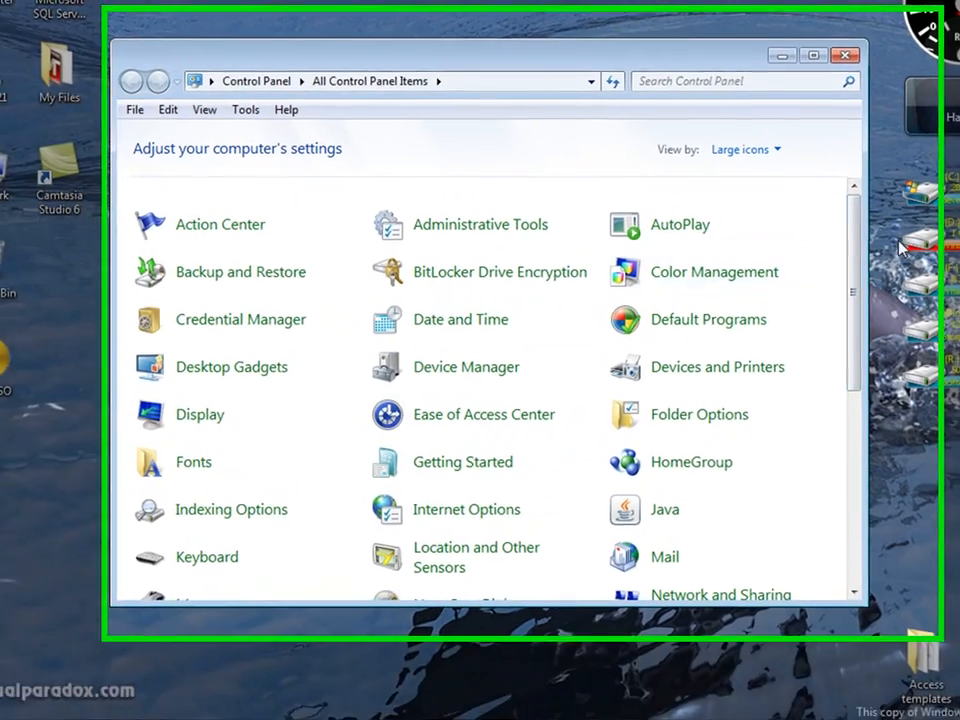
pyautogui.scroll(-3)
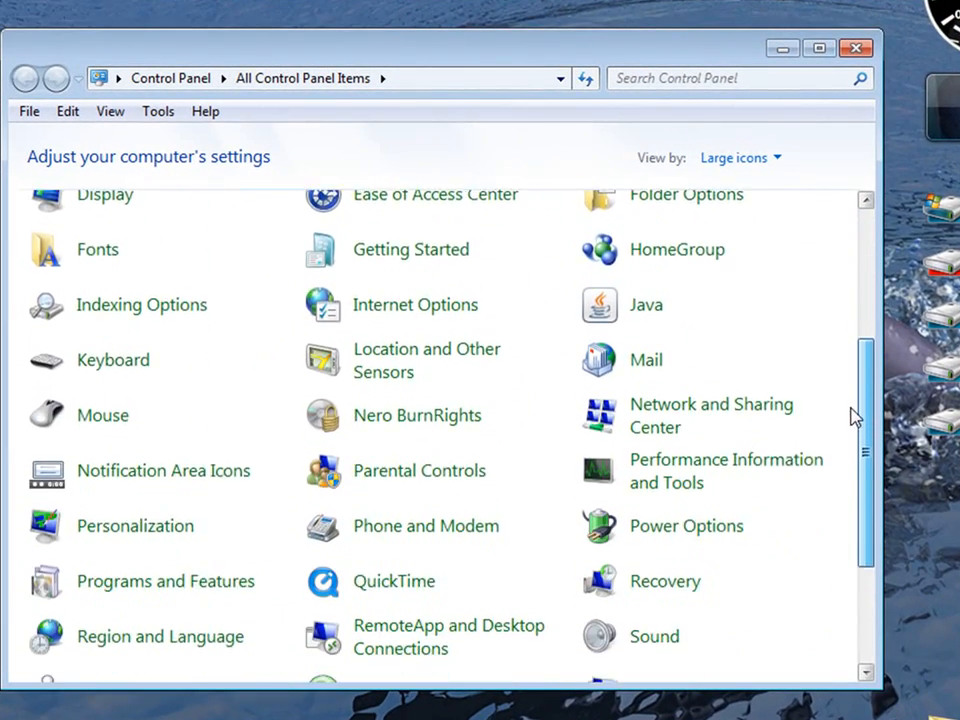
pyautogui.scroll(-3)
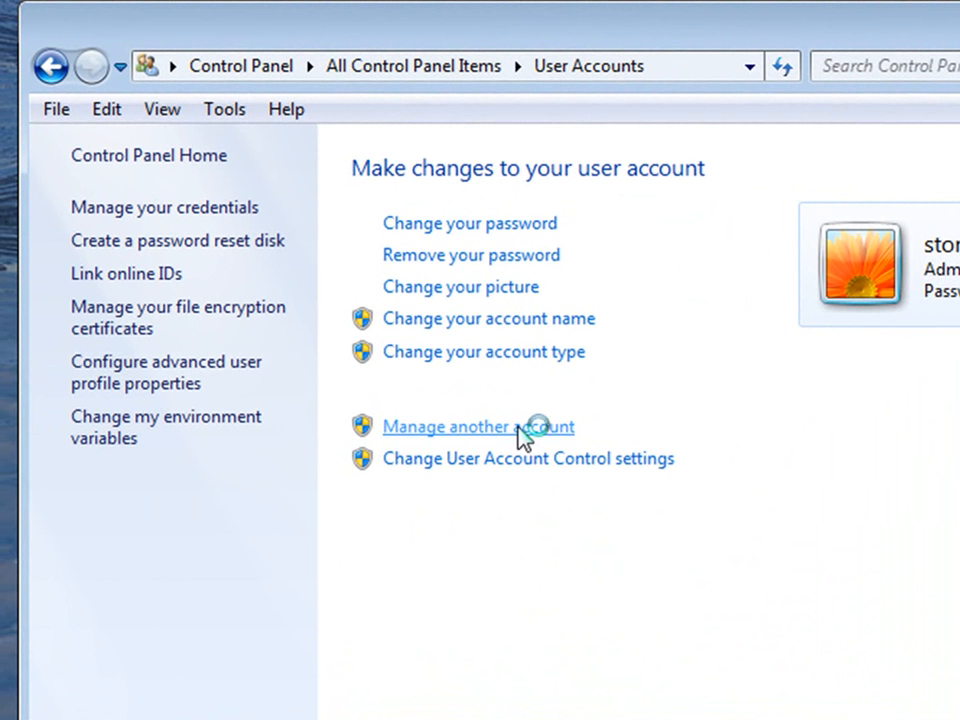
# Choose 'Manage another account' to list all accounts on the computer
pyautogui.click(478, 426)
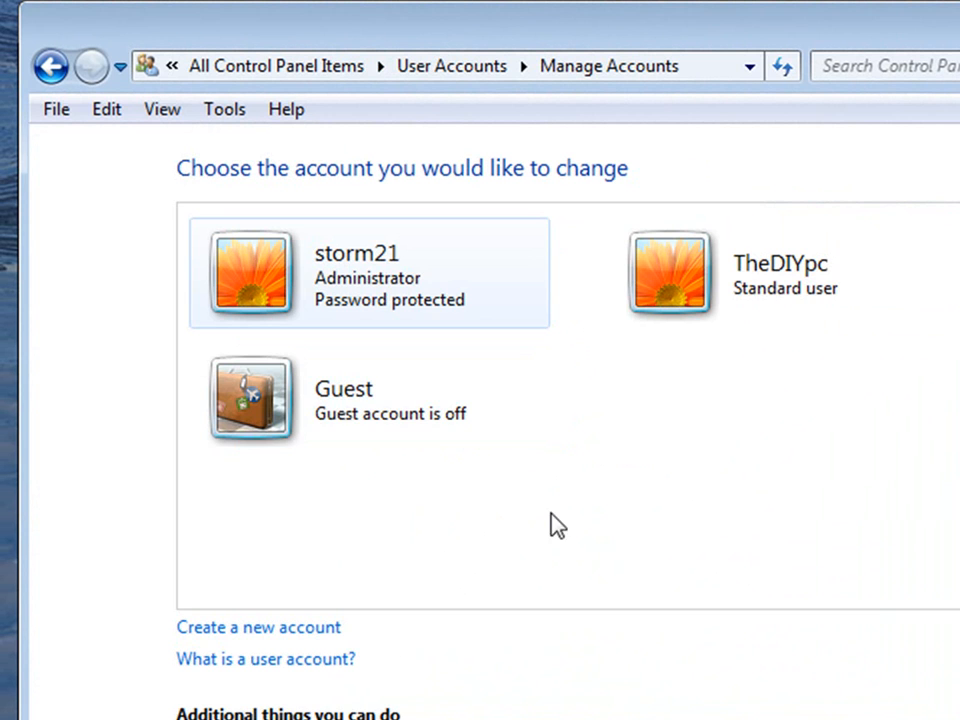
pyautogui.moveTo(196, 610)
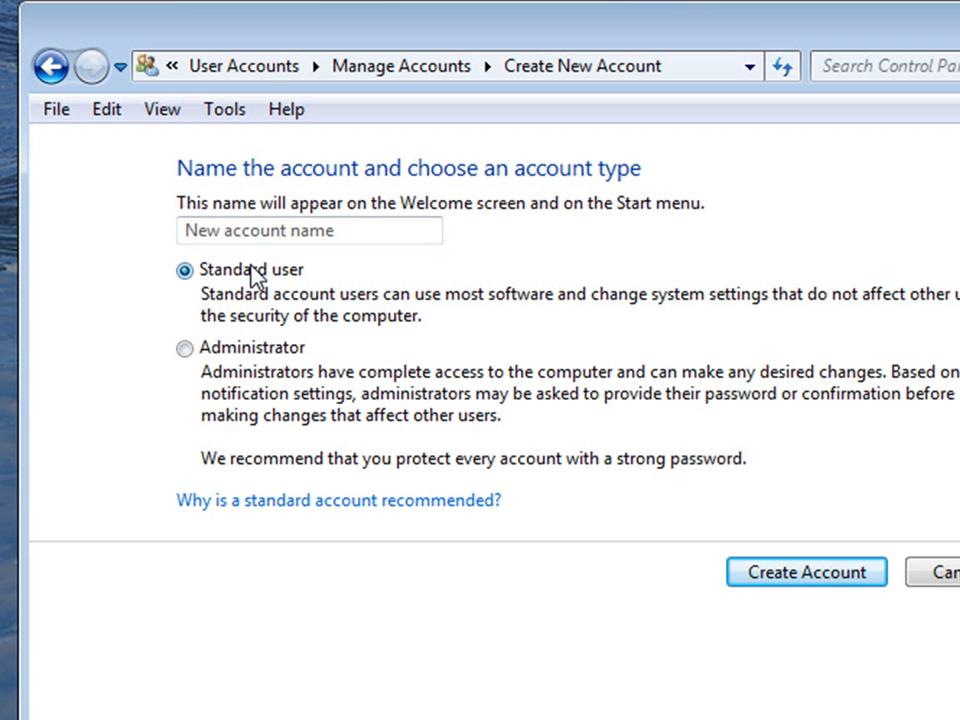
pyautogui.moveTo(178, 372)
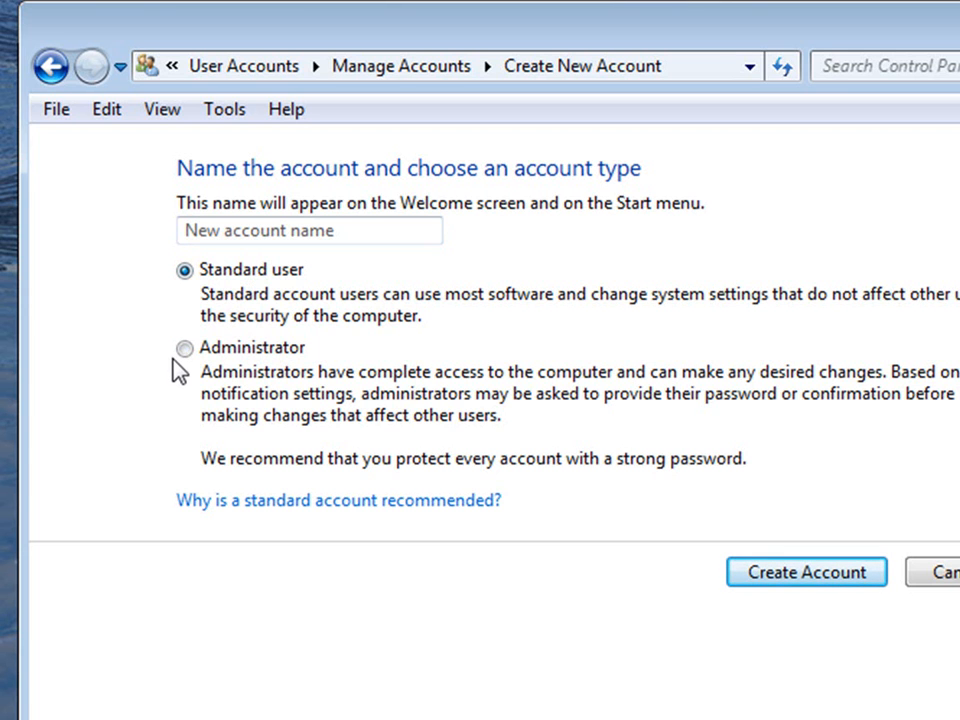
# Select Administrator as the new account type, then revert to Standard user
pyautogui.click(185, 347)
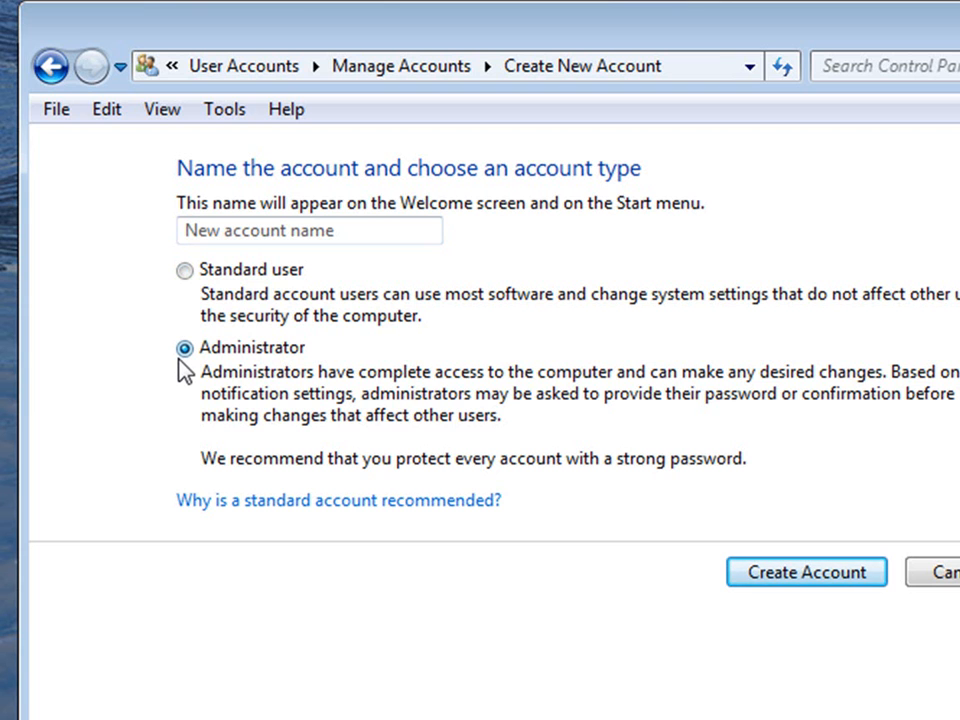
pyautogui.moveTo(148, 402)
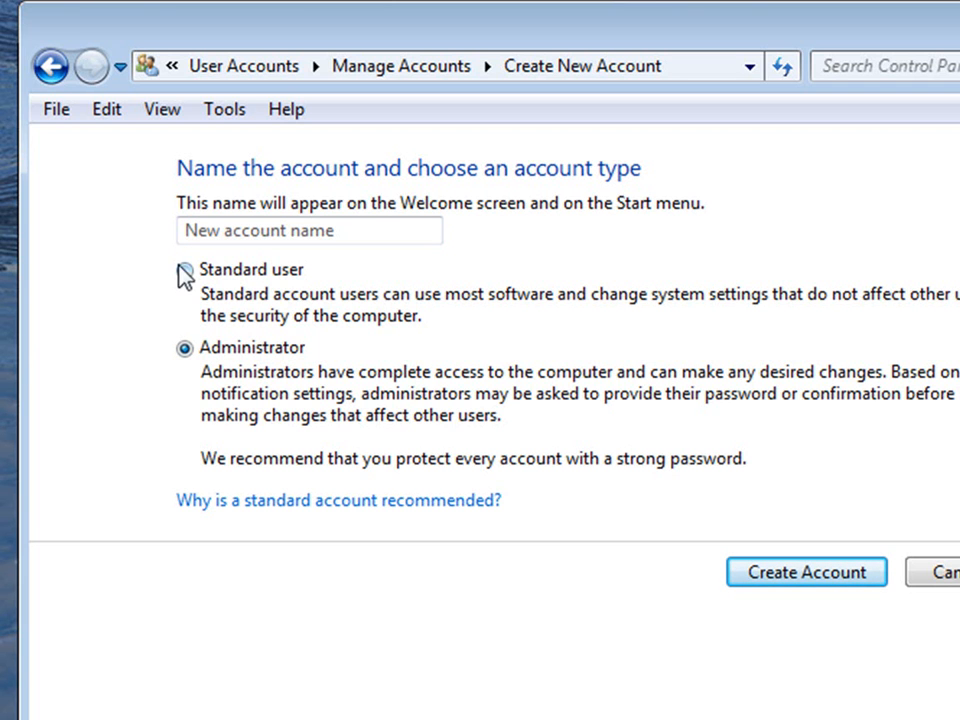
pyautogui.click(184, 269)
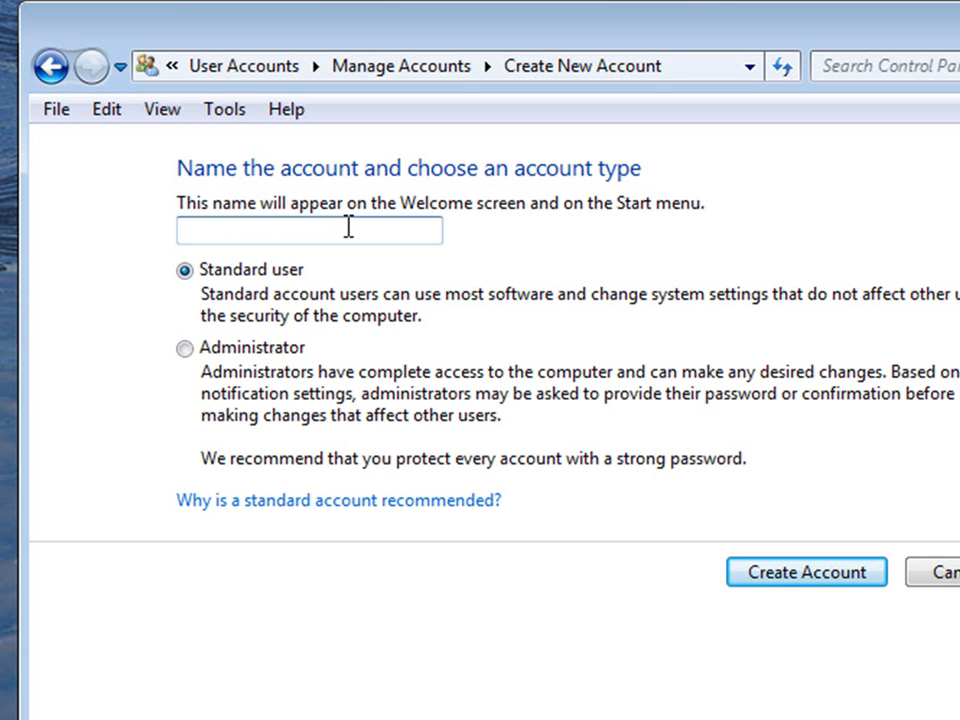
# Name the new standard account 'Temp' and create it
pyautogui.write('Temp')
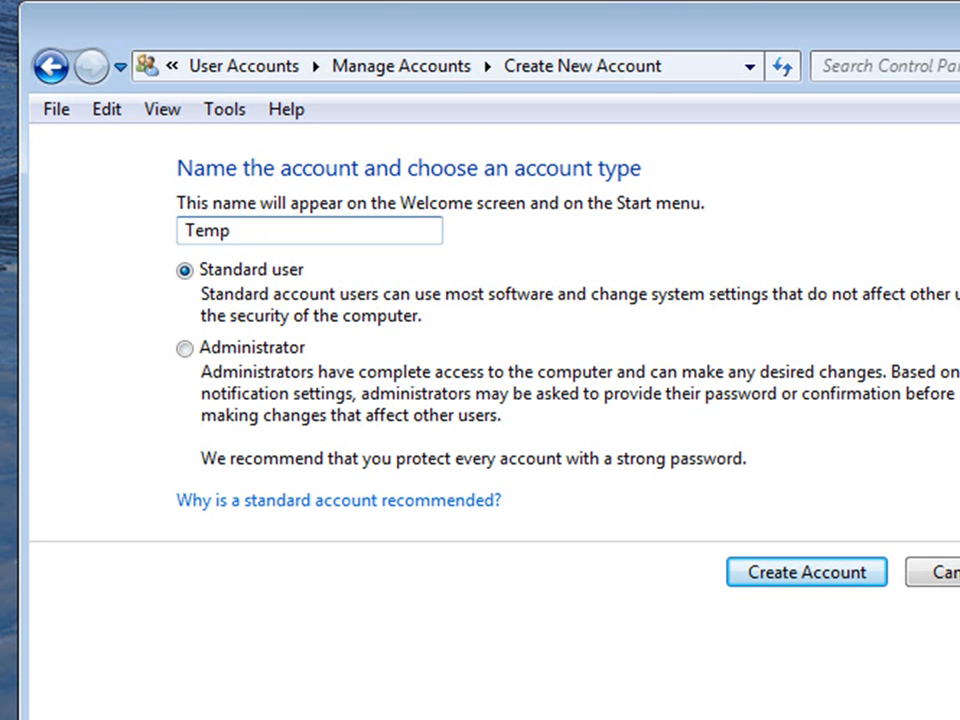
pyautogui.moveTo(660, 452)
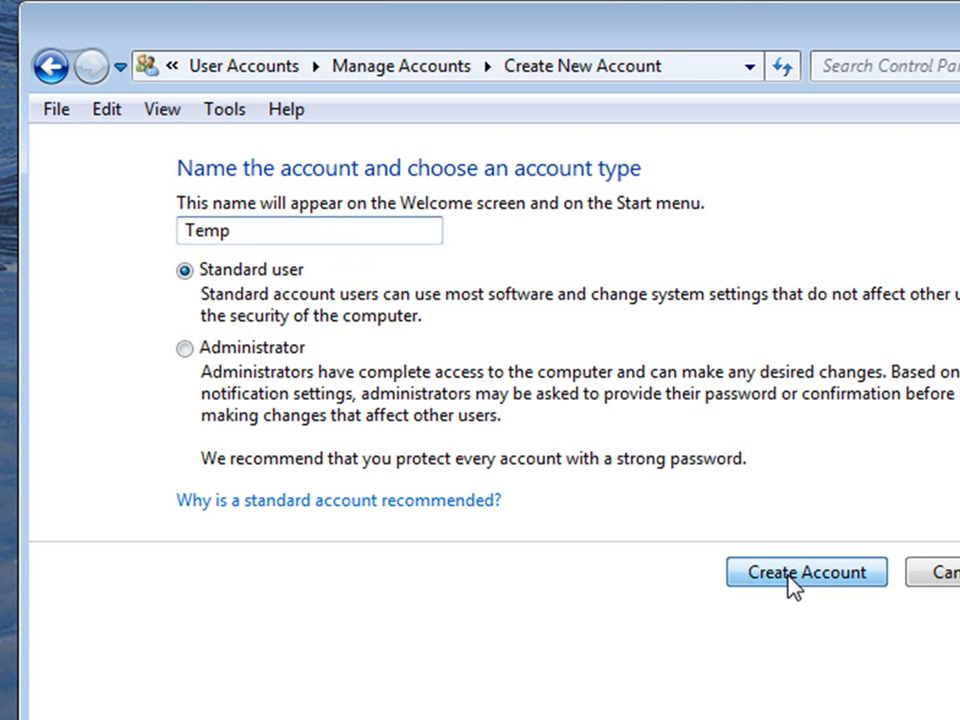
pyautogui.click(805, 571)
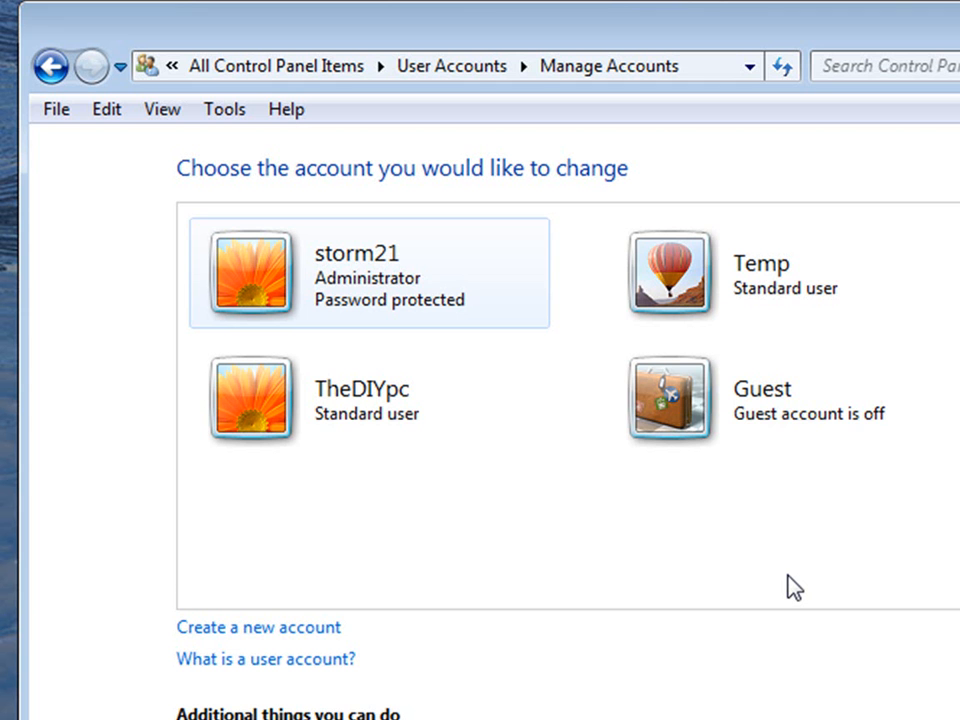
pyautogui.moveTo(685, 535)
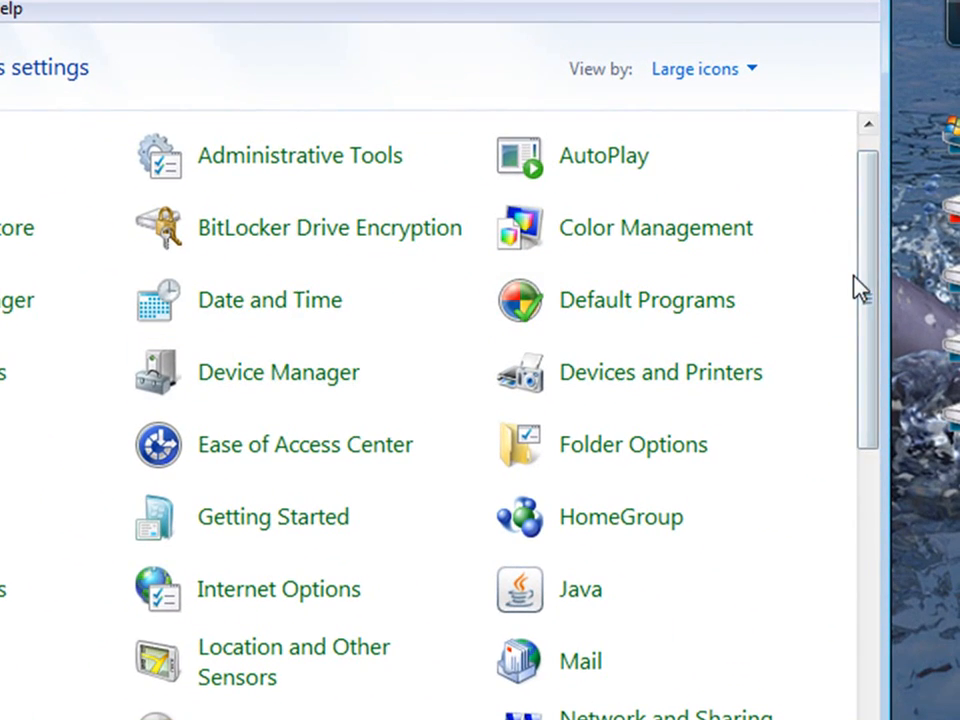
# Return via User Accounts to the Manage Accounts list showing storm21, TheDIYpc, Temp, Guest
pyautogui.scroll(-3)
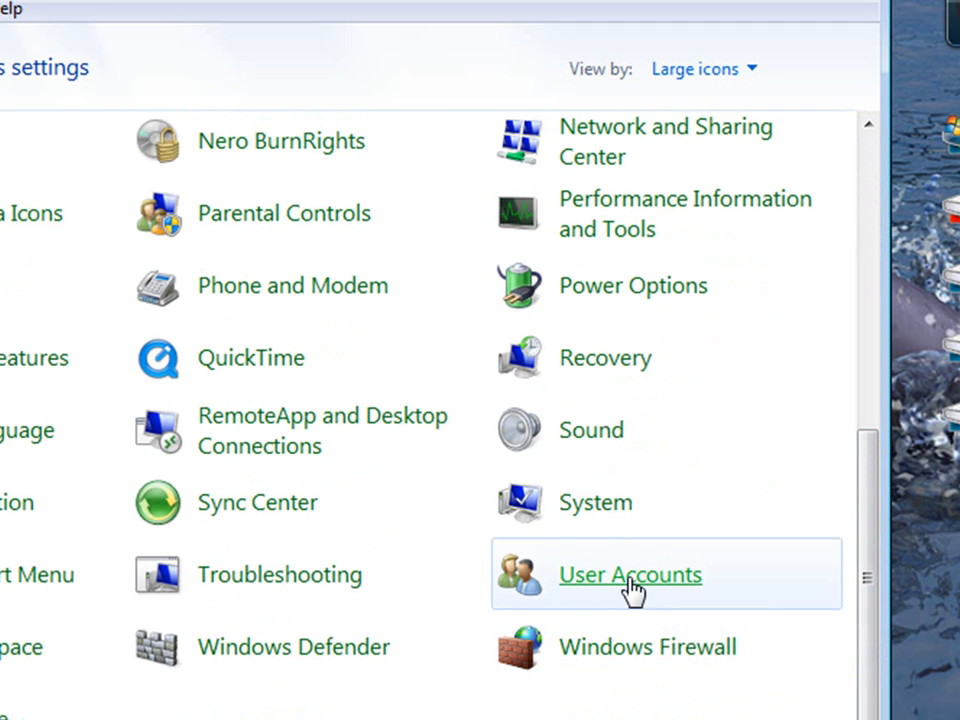
pyautogui.click(630, 575)
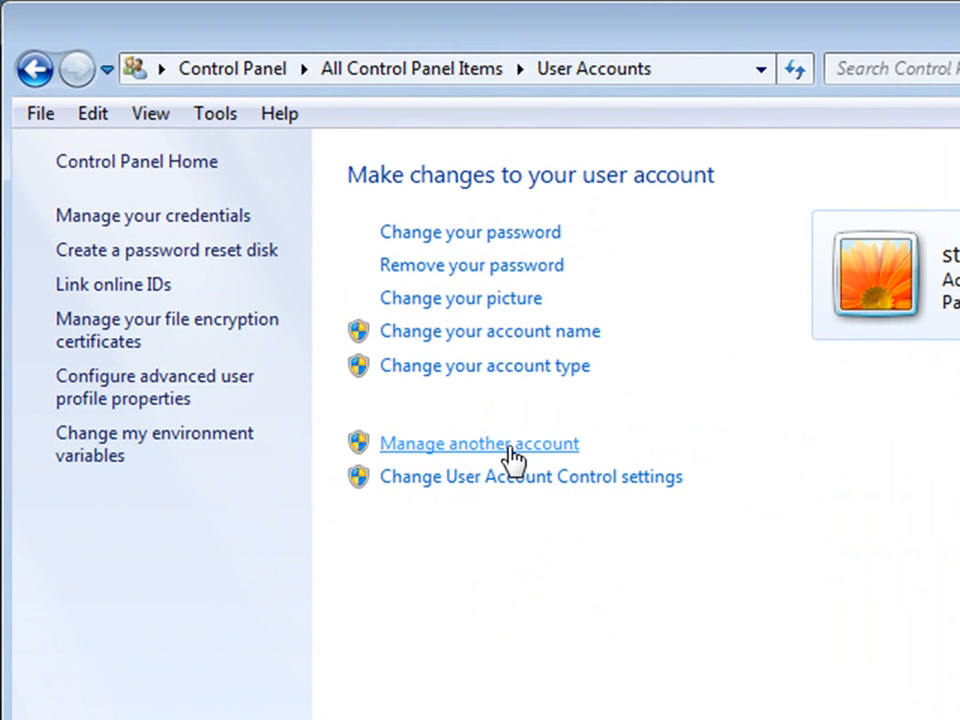
pyautogui.click(479, 443)
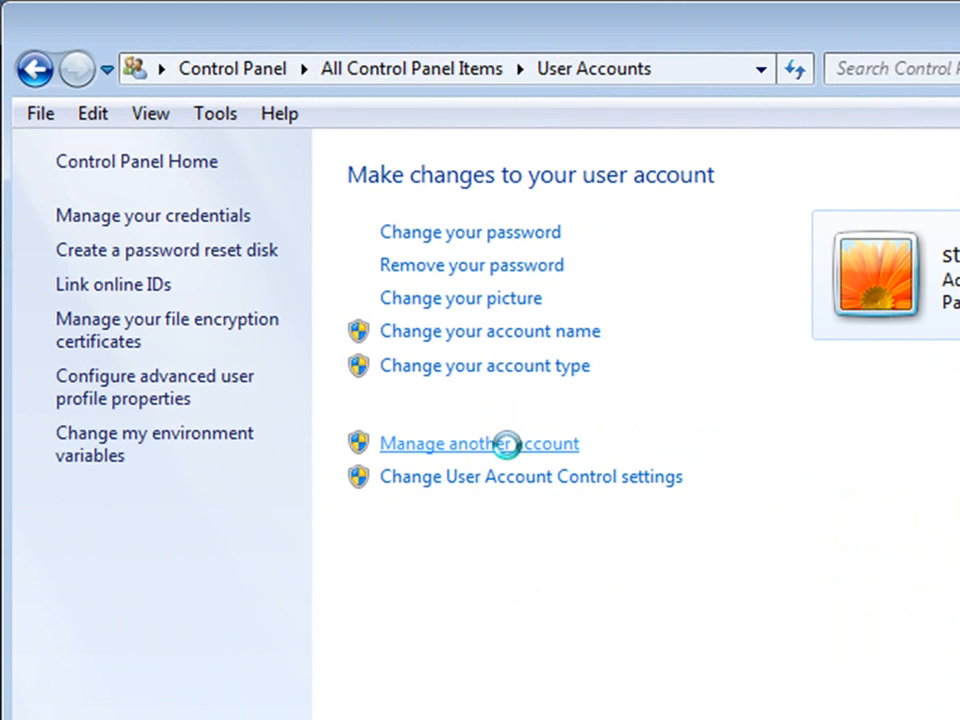
pyautogui.click(478, 443)
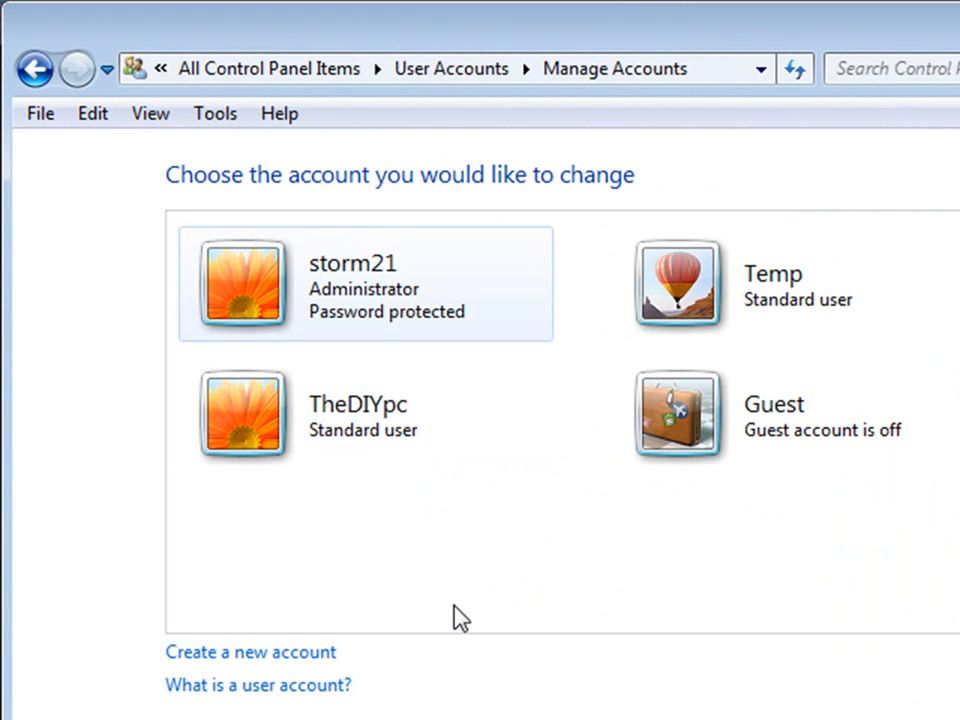
pyautogui.moveTo(740, 278)
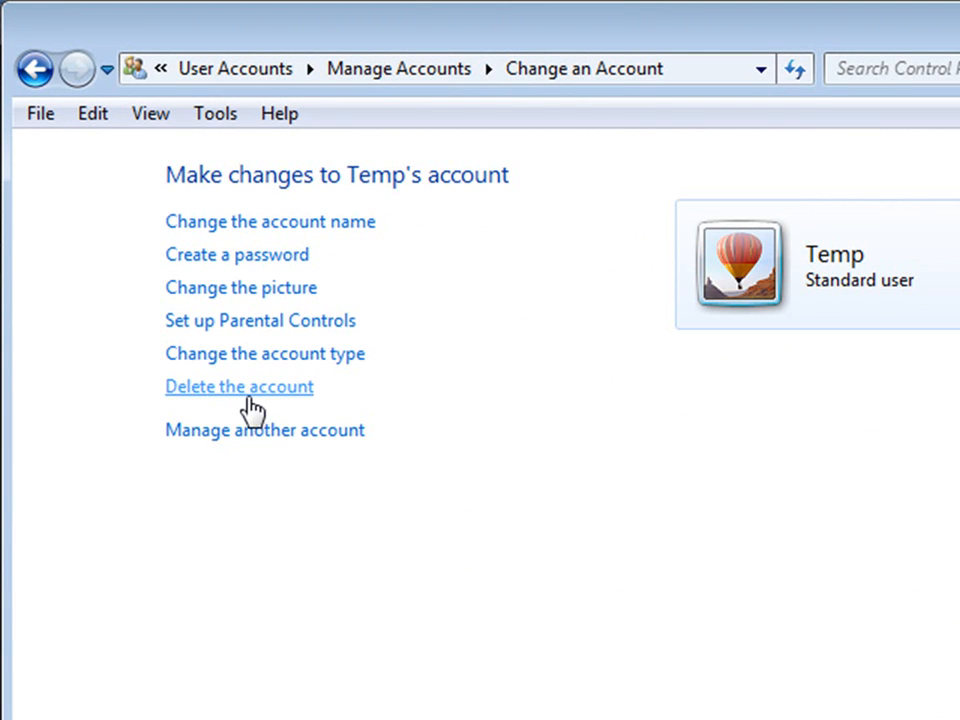
# Start deleting the Temp account and choose Delete Files for its data
pyautogui.click(238, 386)
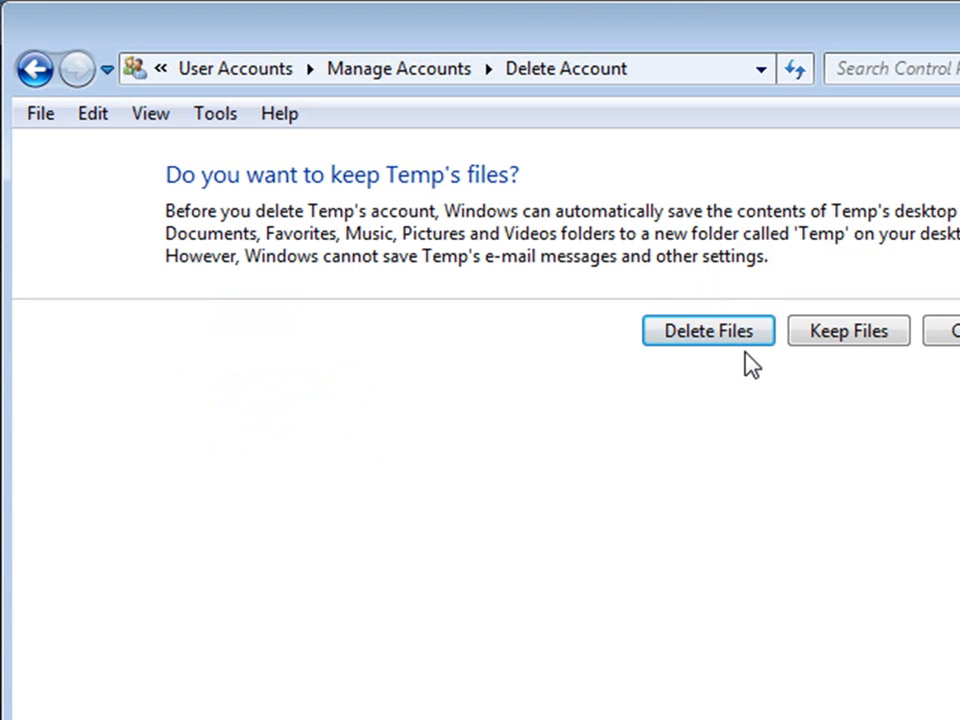
pyautogui.moveTo(848, 331)
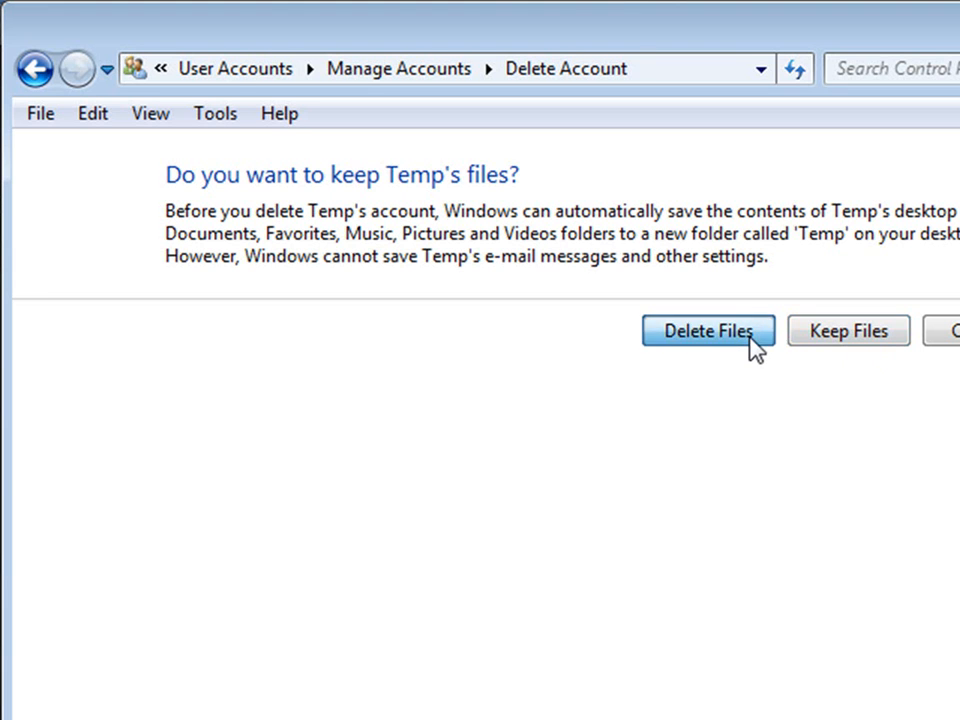
pyautogui.click(708, 330)
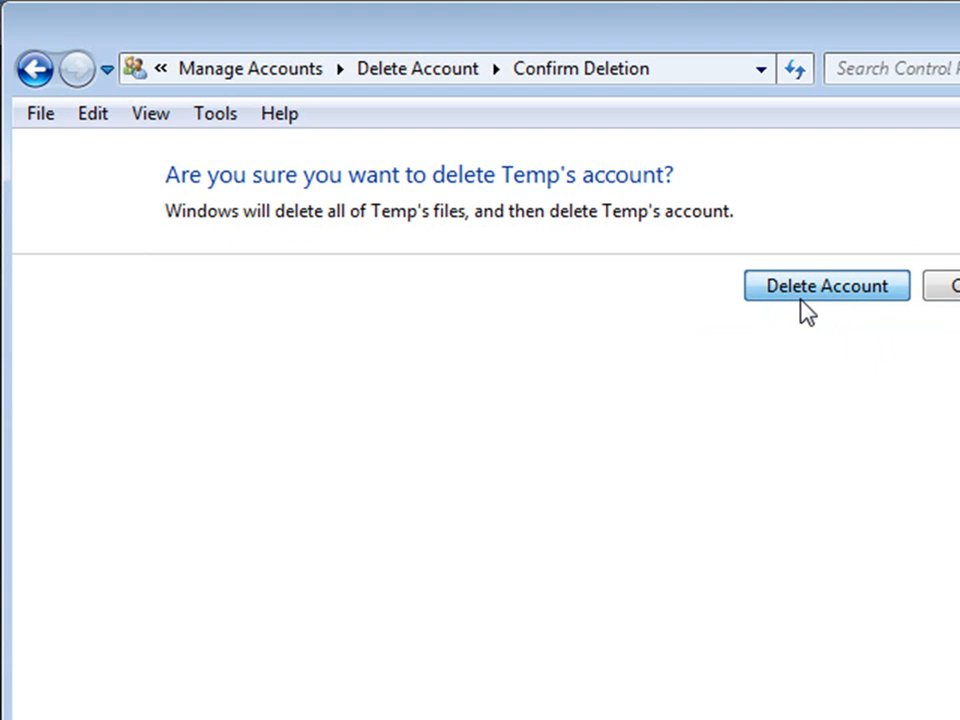
# Confirm deletion of the Temp account on the Confirm Deletion page
pyautogui.click(825, 285)
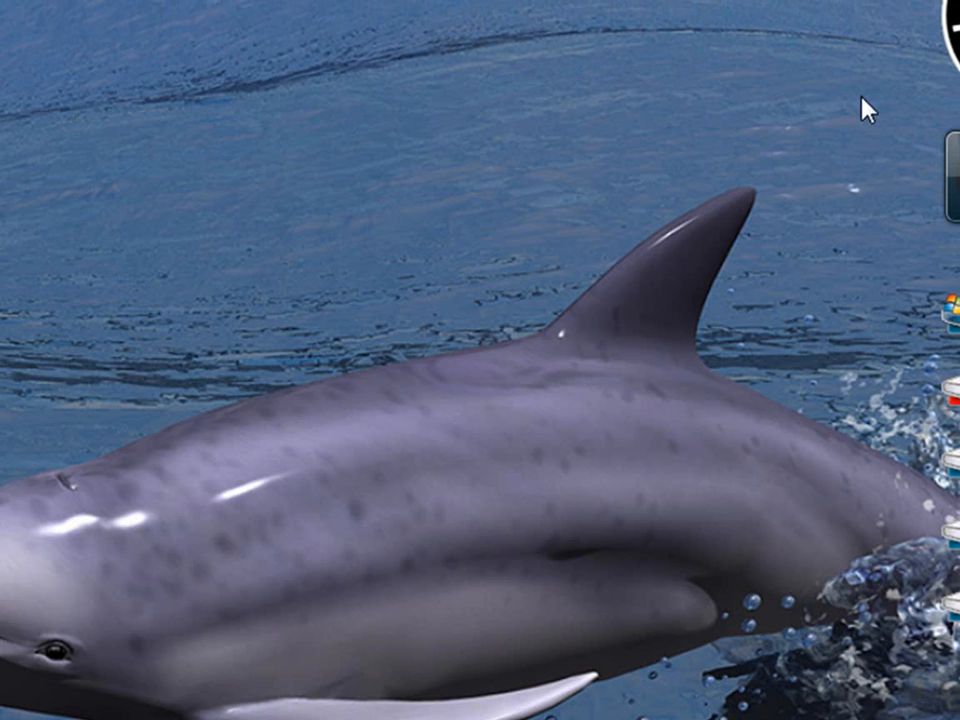
pyautogui.moveTo(639, 355)
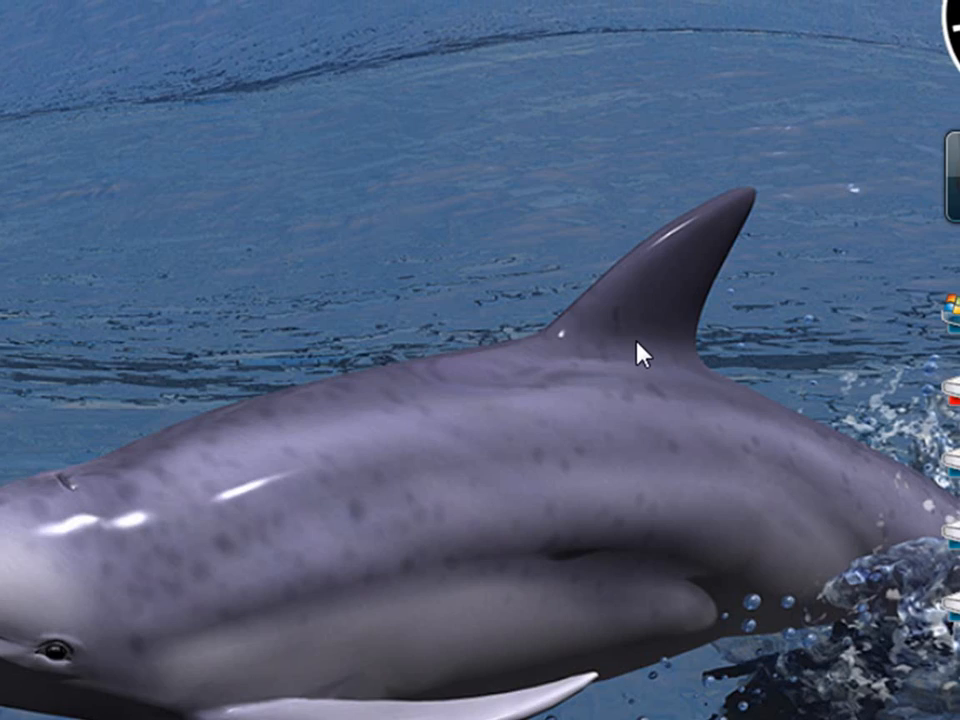